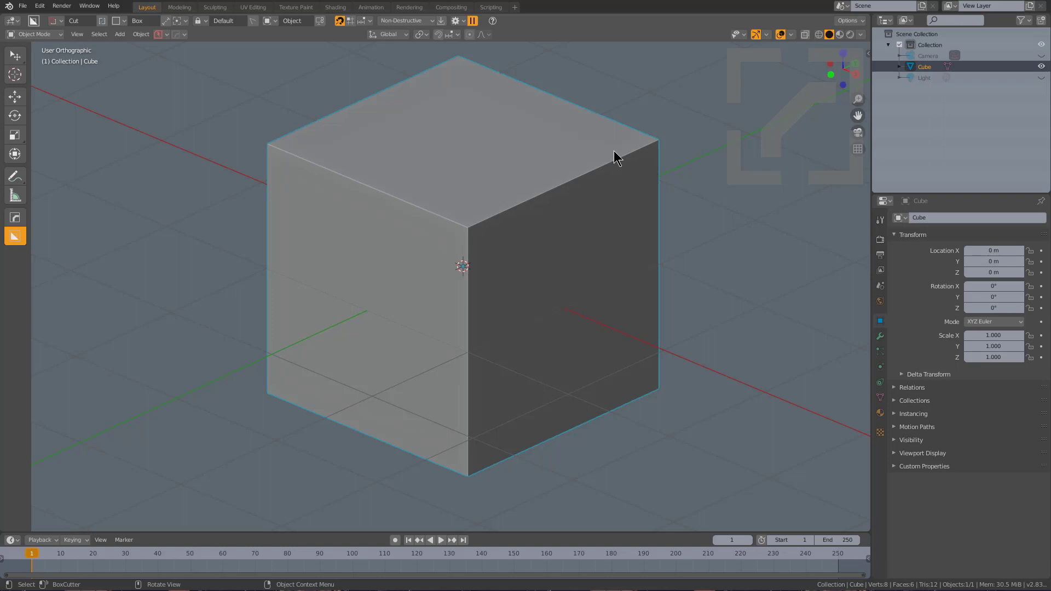
# Bevel the default cube with Hard Ops, raising segments to 9 at width about 0.255
pyautogui.middleClick(615, 158)
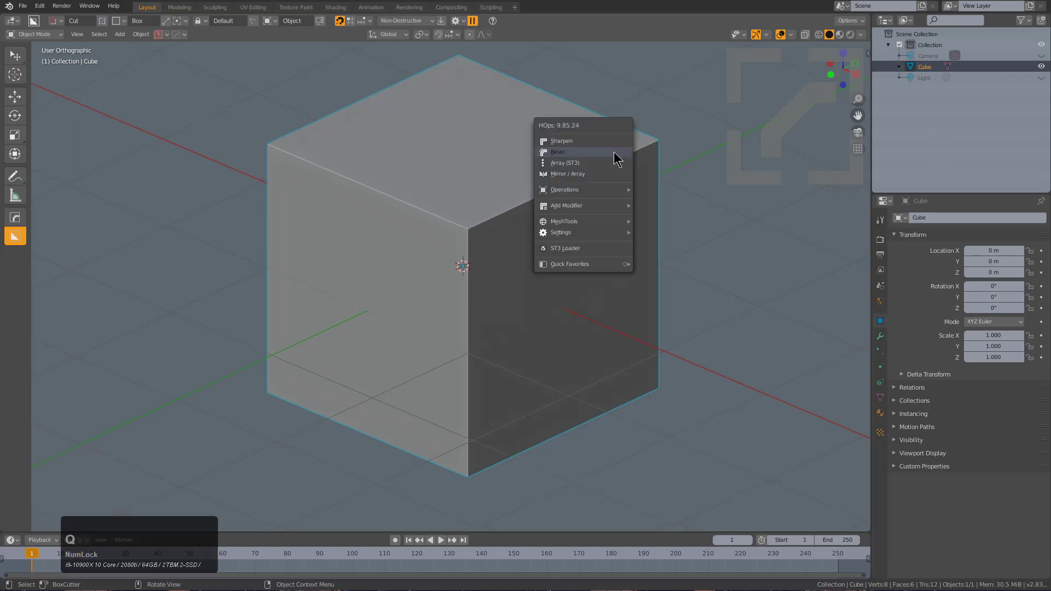
pyautogui.click(557, 153)
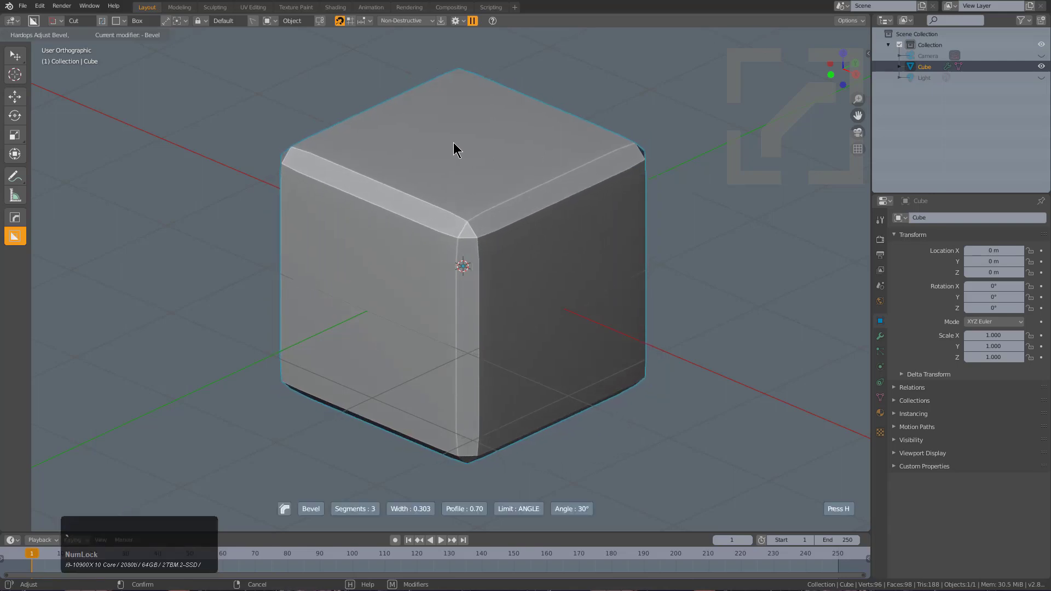
pyautogui.scroll(3)
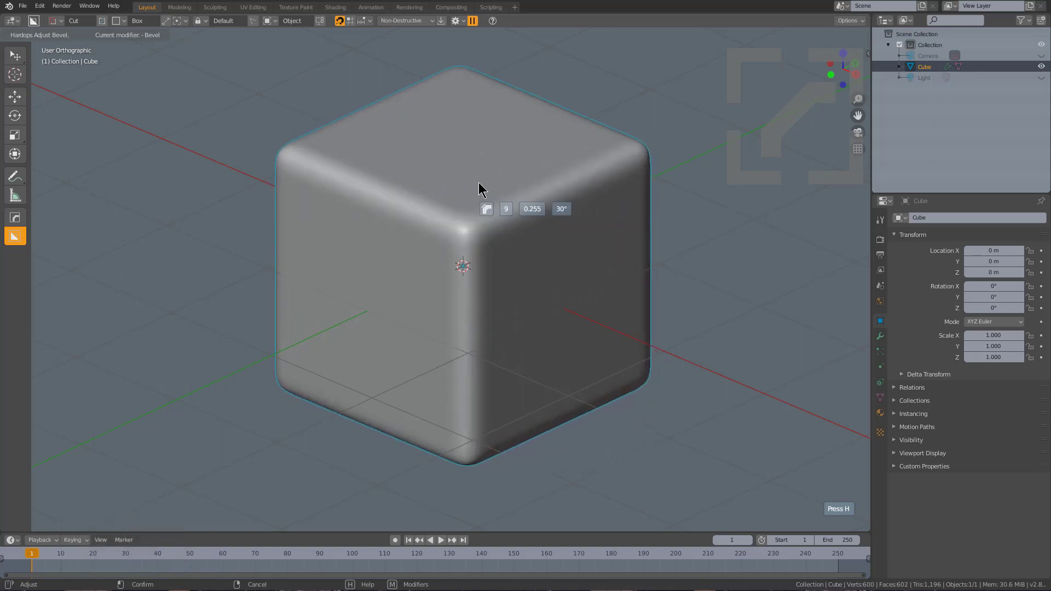
pyautogui.moveTo(520, 179)
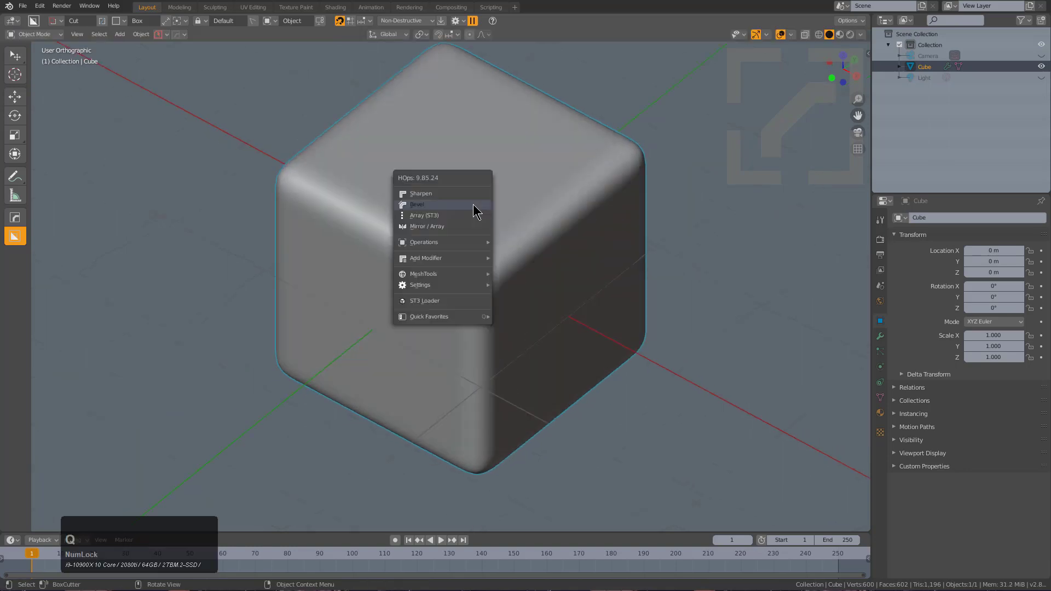
# Add a second Hard Ops bevel (Bevel.001) at 60° angle limit, width about 0.178
pyautogui.click(416, 203)
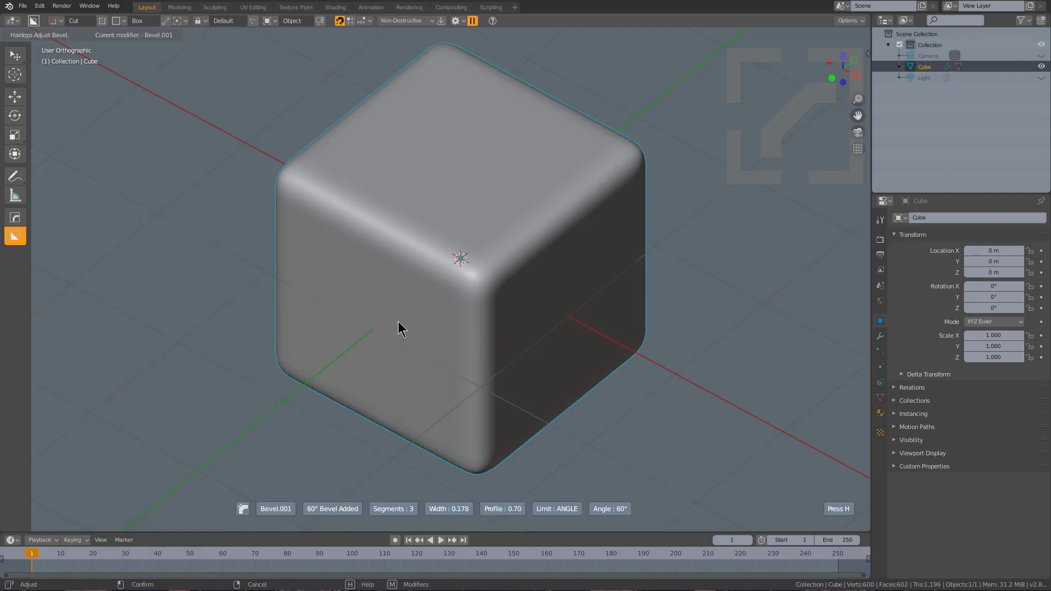
pyautogui.moveTo(389, 321)
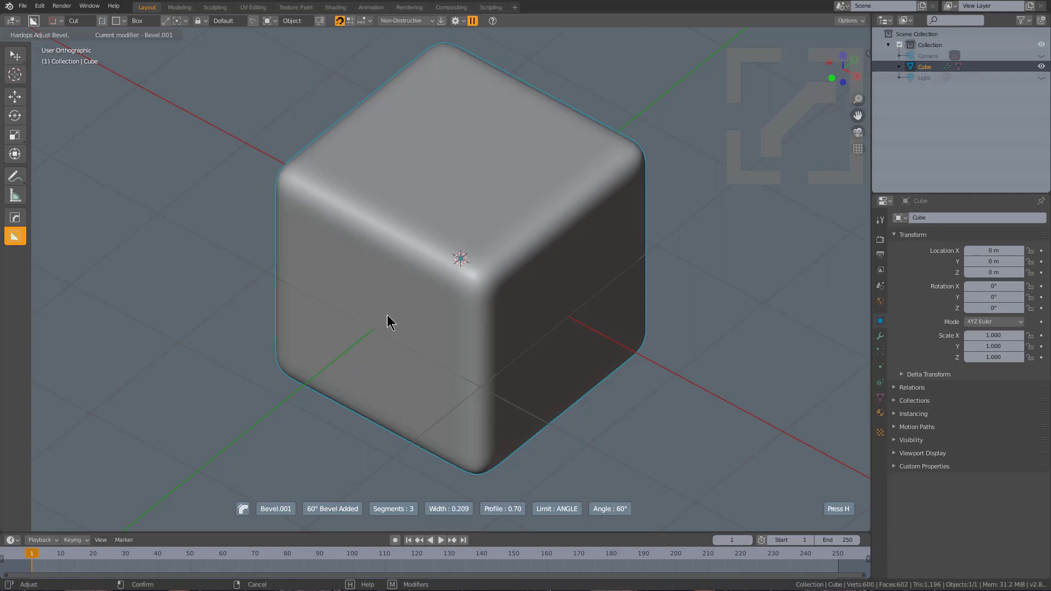
pyautogui.moveTo(379, 318)
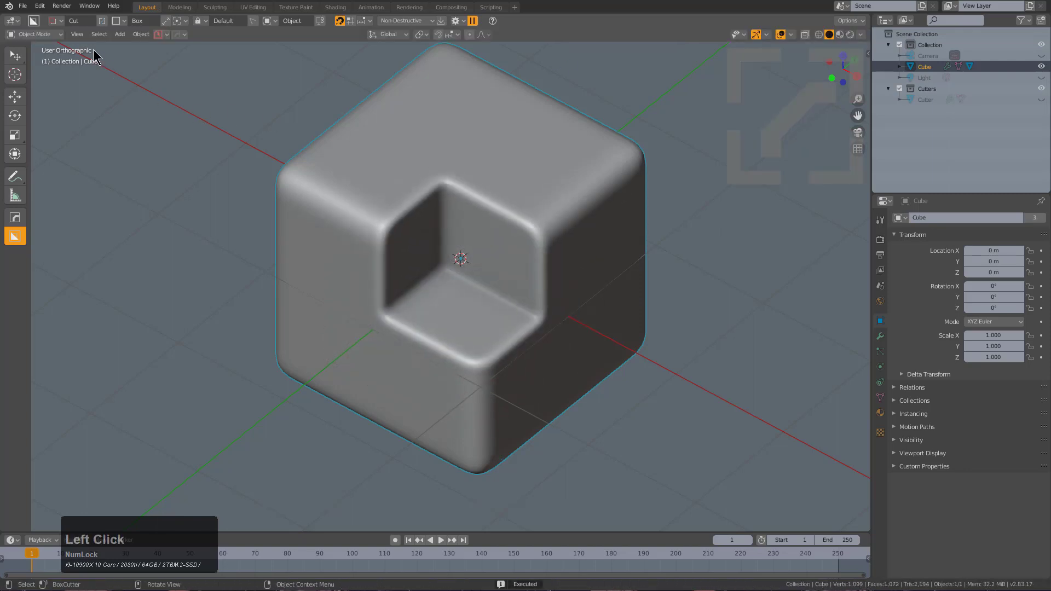
# Restore Blender's factory settings for a fresh default scene
pyautogui.click(22, 5)
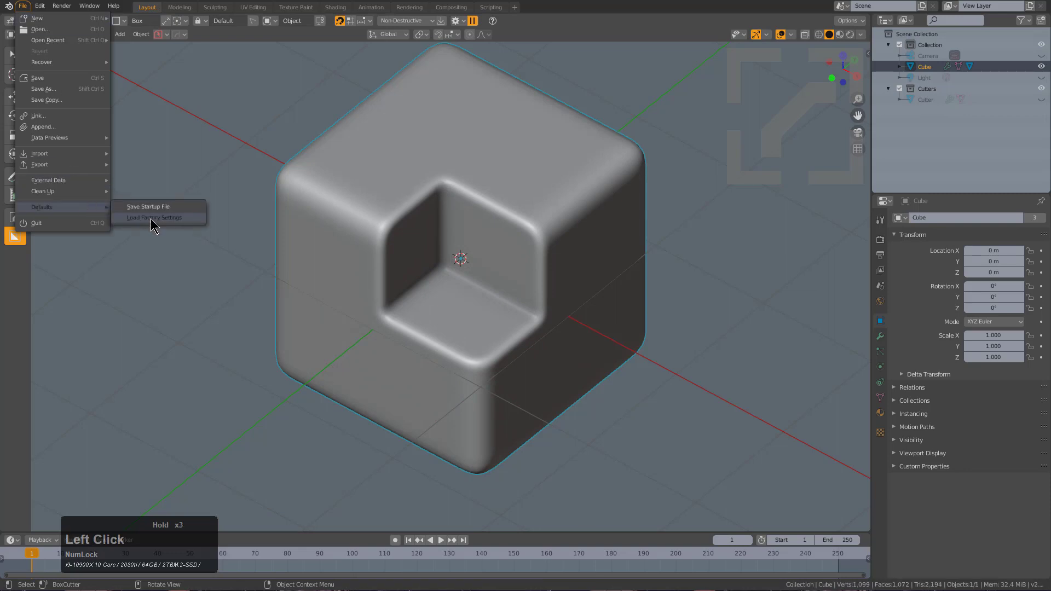
pyautogui.click(153, 217)
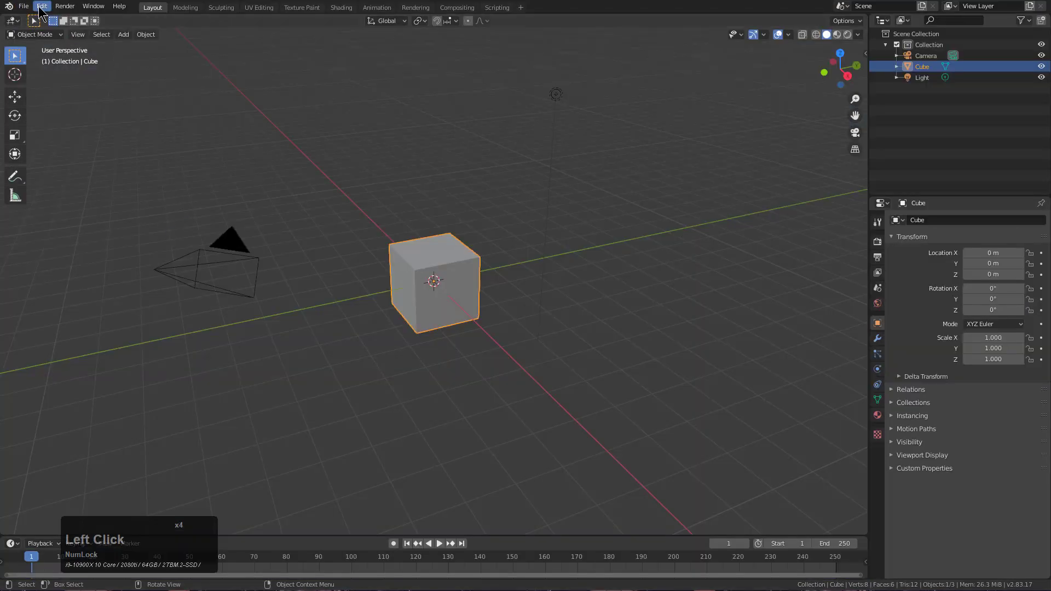
# Enable Hops Tilde Remap on Page Up in the Hard Ops keymap preferences
pyautogui.click(41, 6)
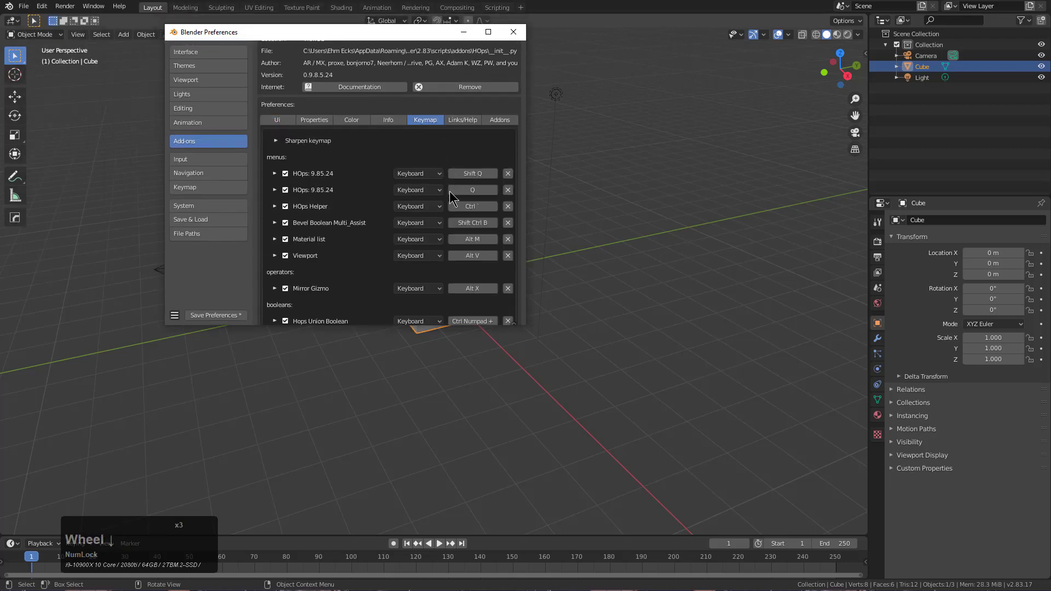
pyautogui.scroll(-3)
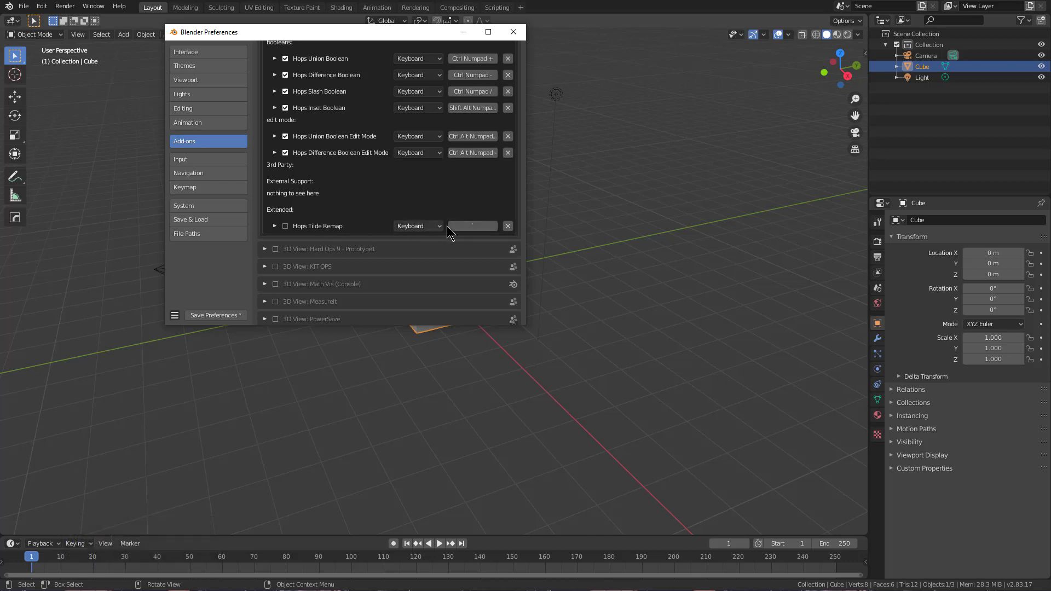
pyautogui.click(473, 226)
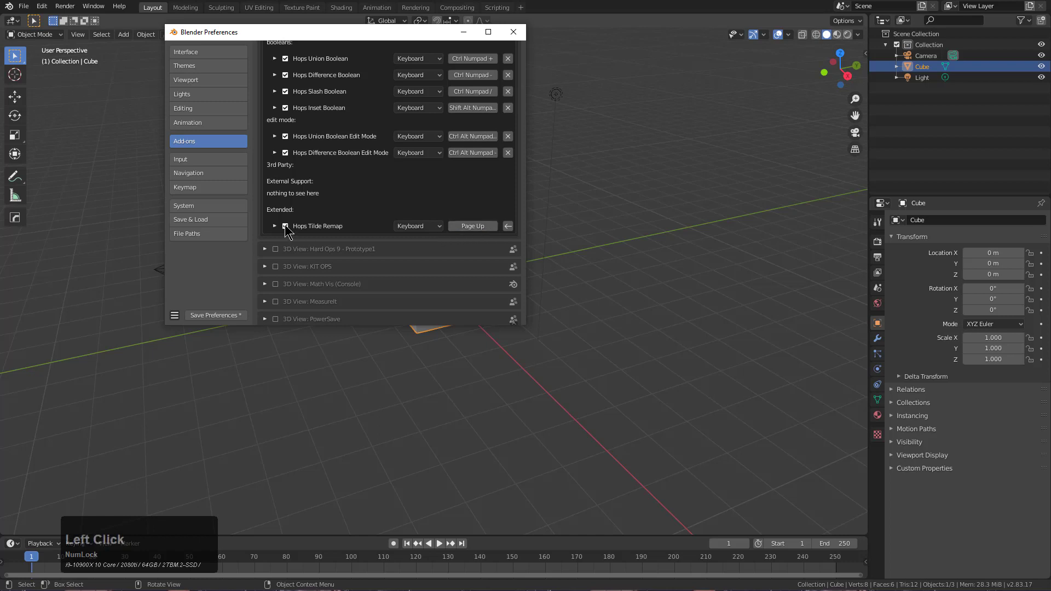
pyautogui.click(512, 32)
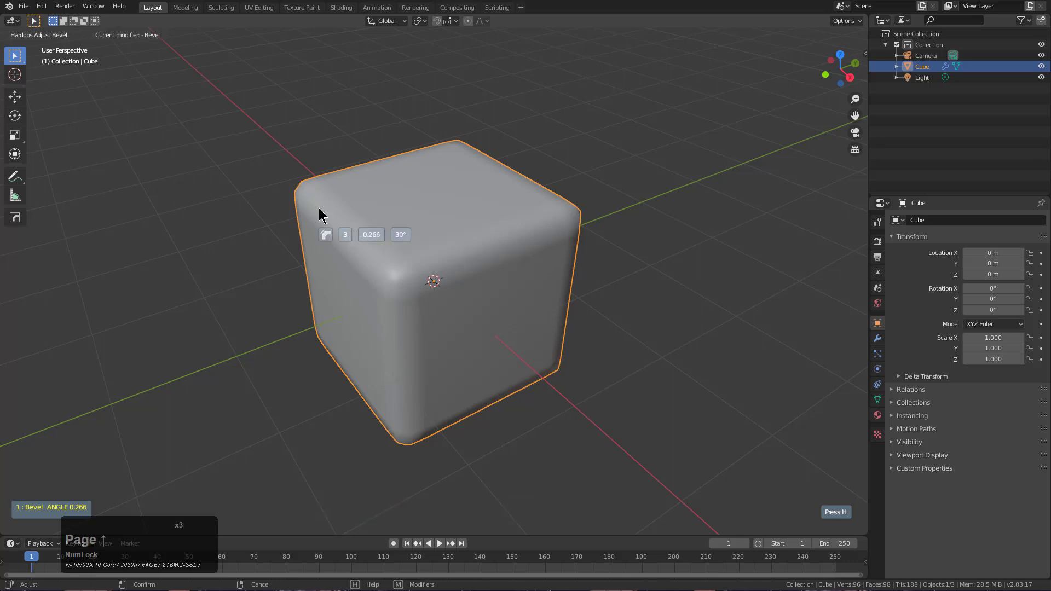
# Confirm the Hard Ops bevel on the new default cube
pyautogui.click(329, 212)
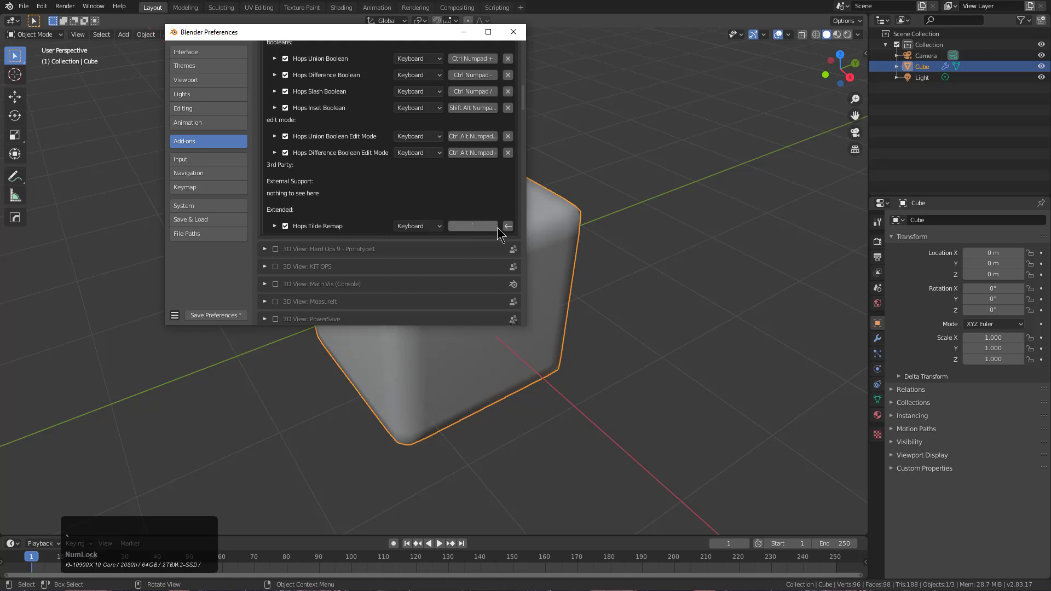
# Rebind the HOps Helper shortcut in the Hard Ops keymap preferences
pyautogui.scroll(3)
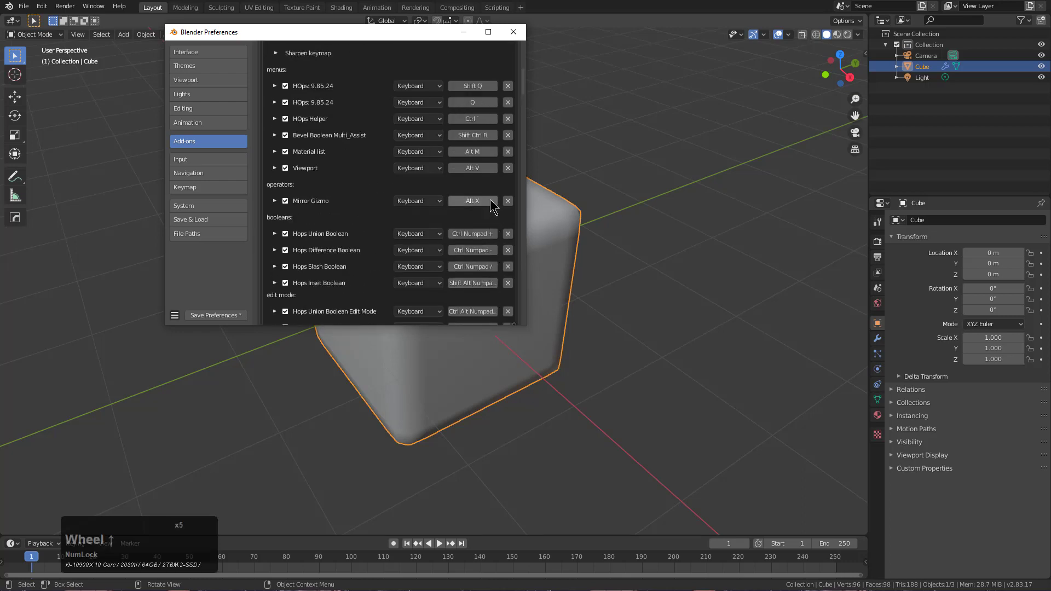
pyautogui.click(473, 118)
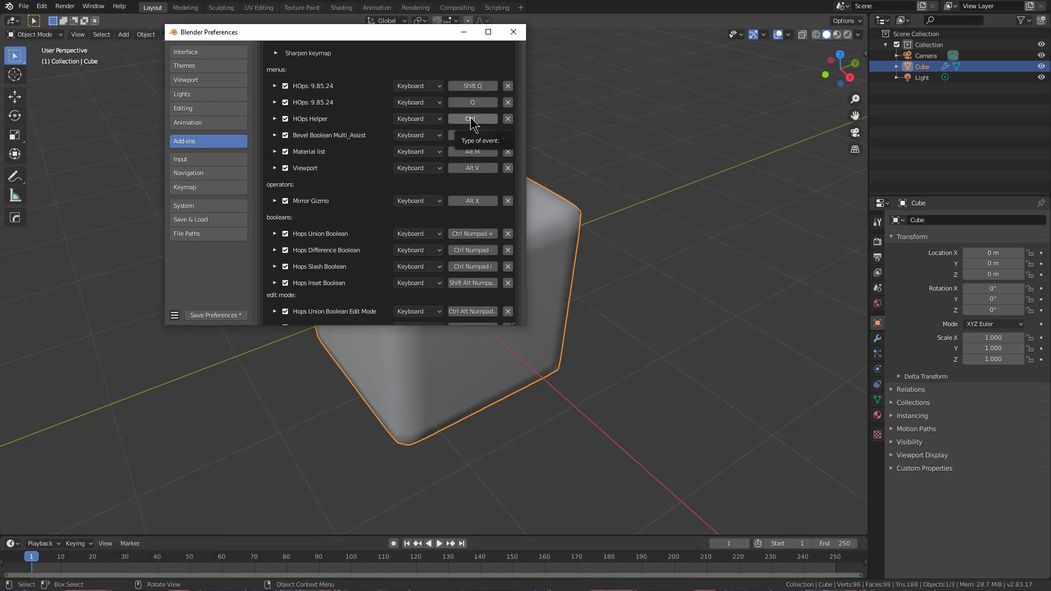
pyautogui.click(472, 119)
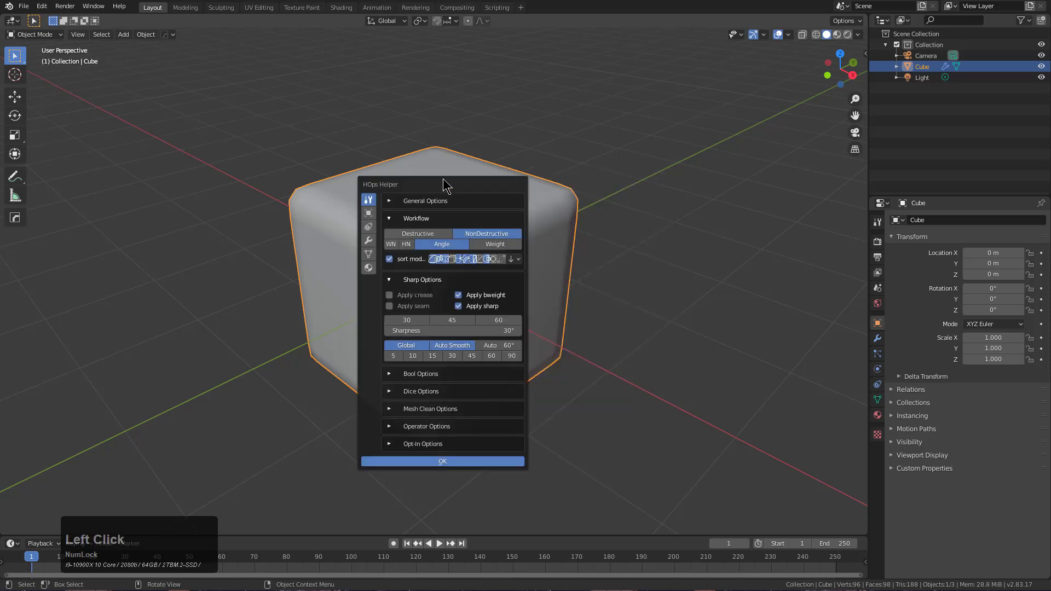
pyautogui.click(442, 461)
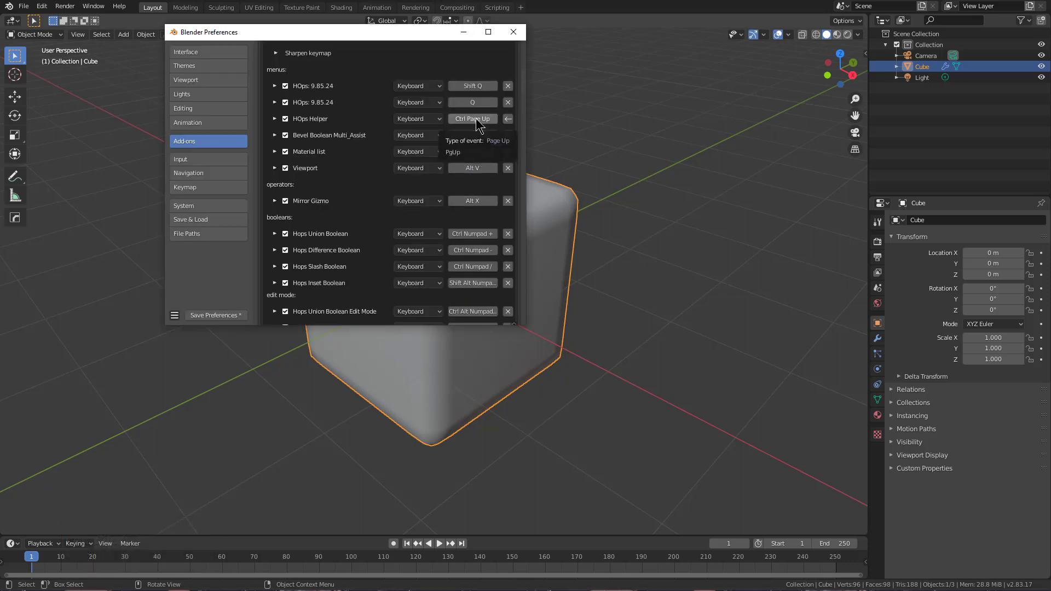
pyautogui.click(473, 119)
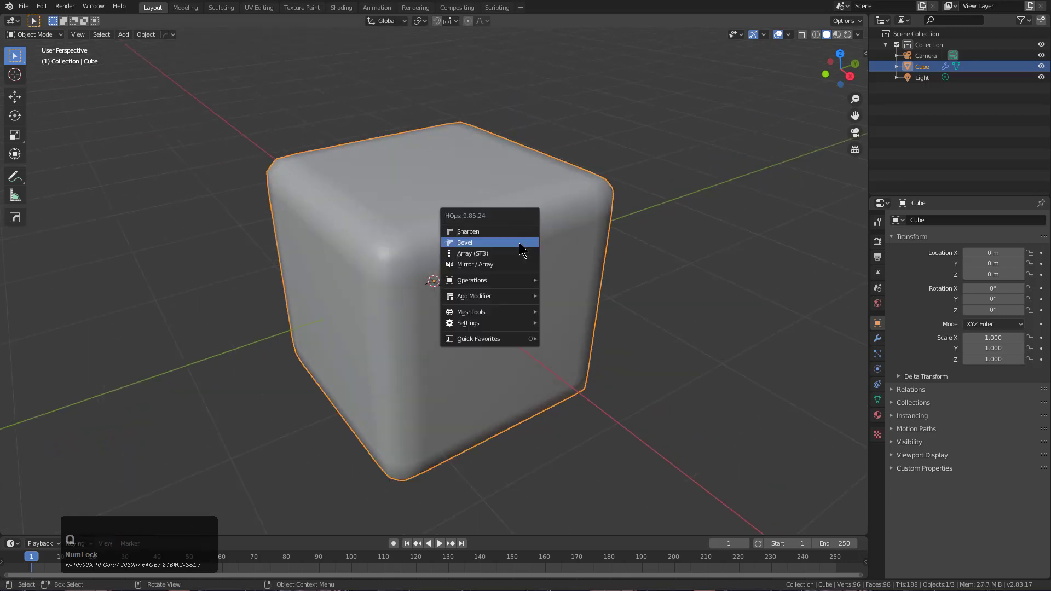
# Show the Hard Ops add-on UI preferences with Fast UI options expanded
pyautogui.click(464, 241)
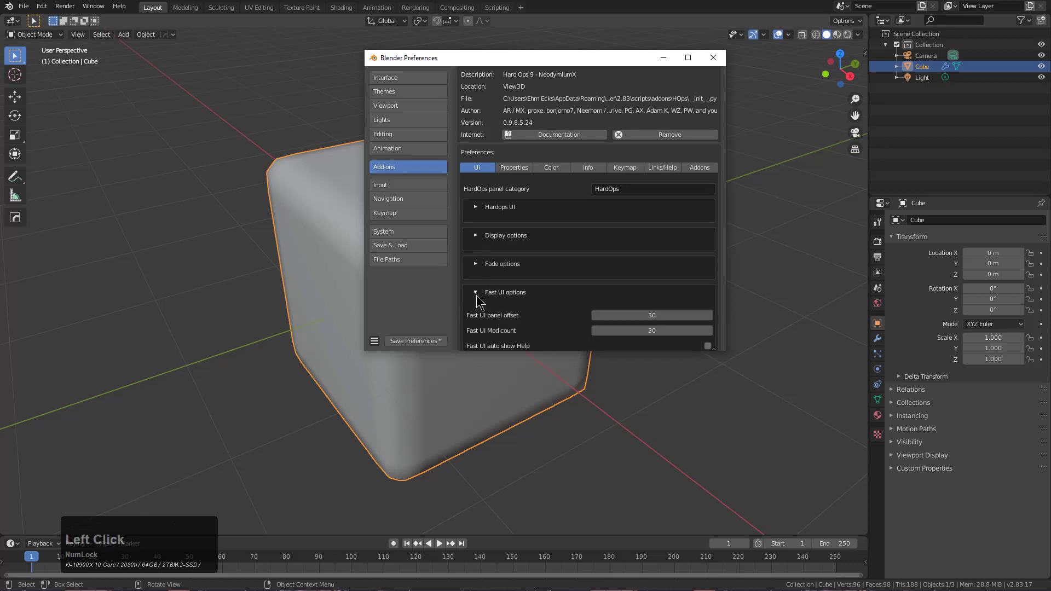
# Set the Hard Ops Modal UI Display Method to 2 under Hardops UI settings
pyautogui.scroll(-3)
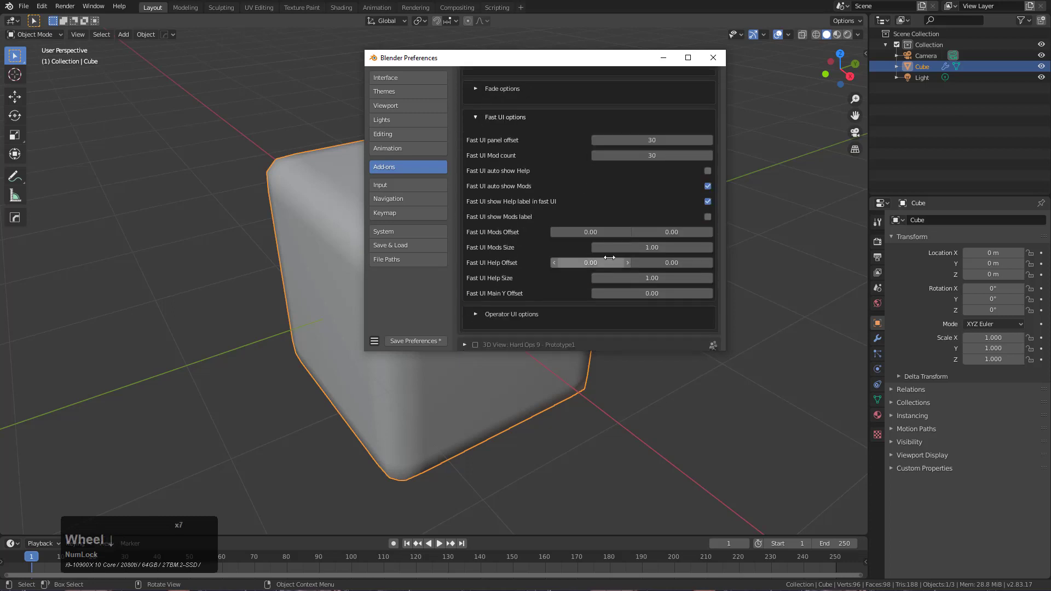
pyautogui.click(477, 104)
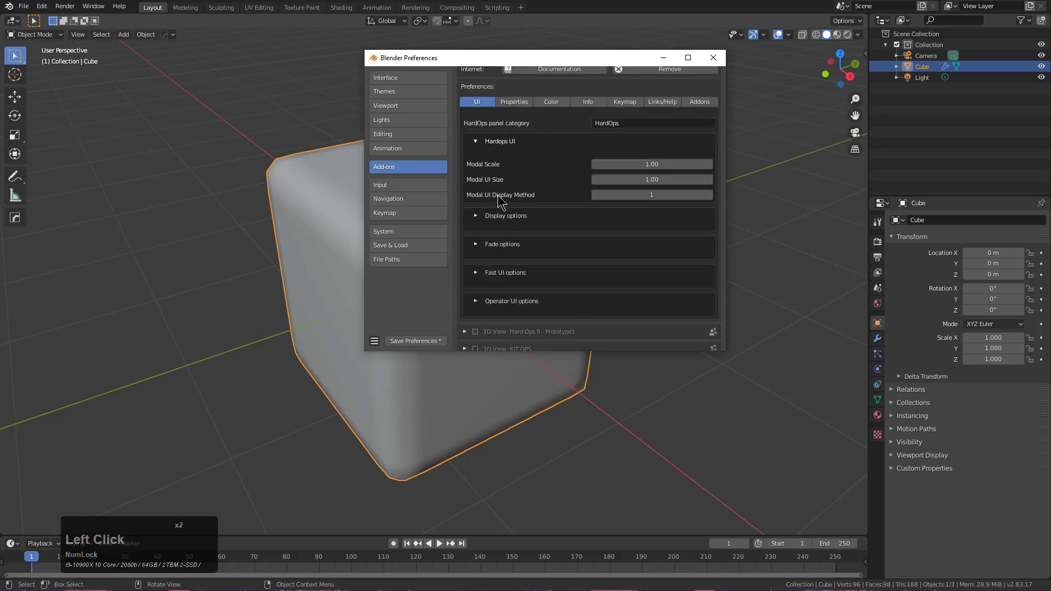
pyautogui.moveTo(651, 195)
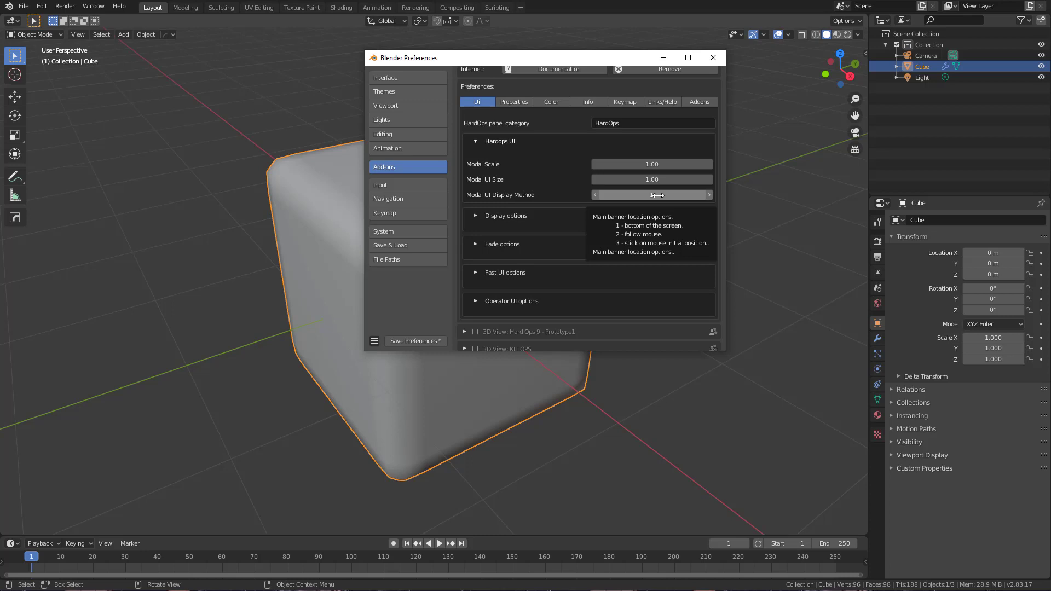
pyautogui.click(708, 194)
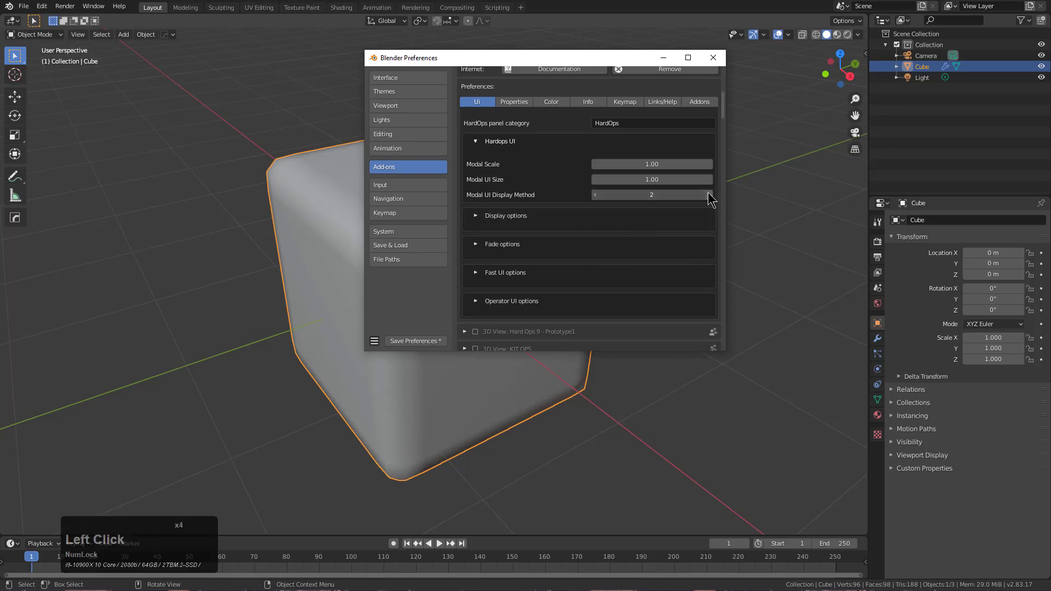
pyautogui.click(714, 57)
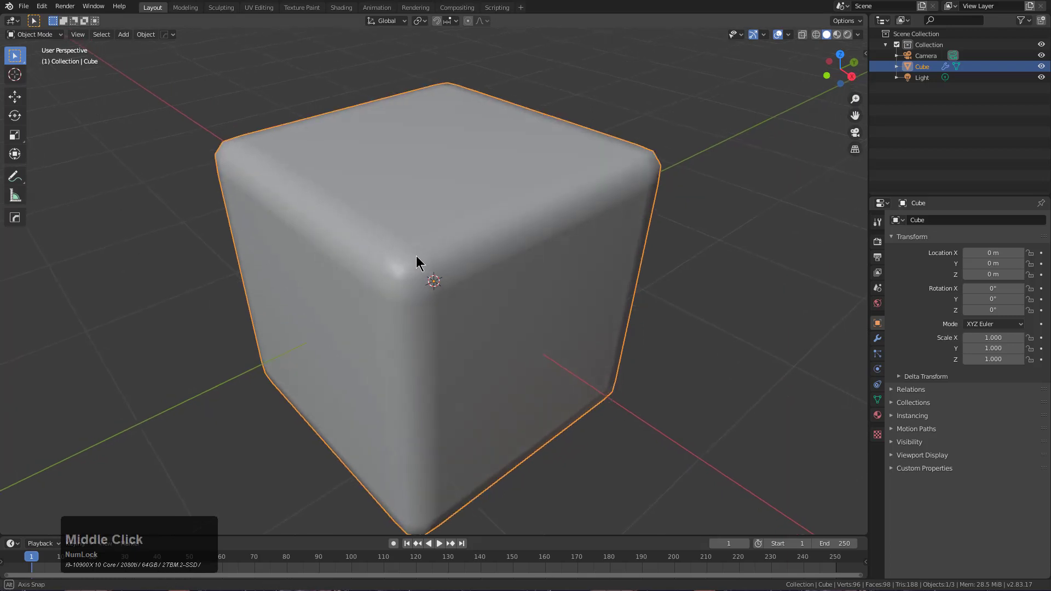
# Assign a shortcut to Select Boundary Loop from the Select Loops menu in Edit Mode
pyautogui.moveTo(416, 261); pyautogui.dragTo(446, 261)
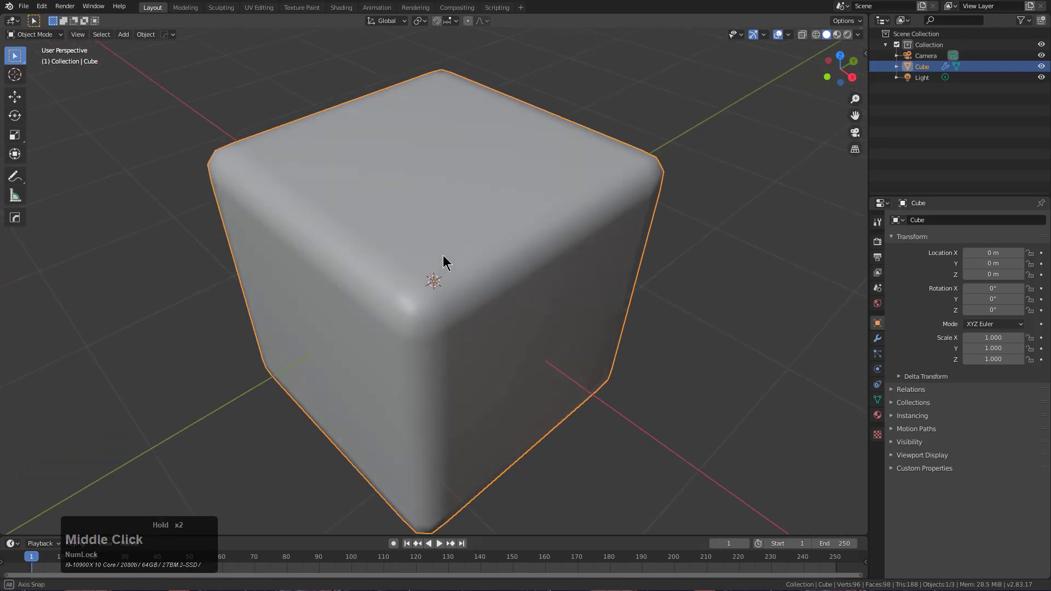
pyautogui.press('Tab')
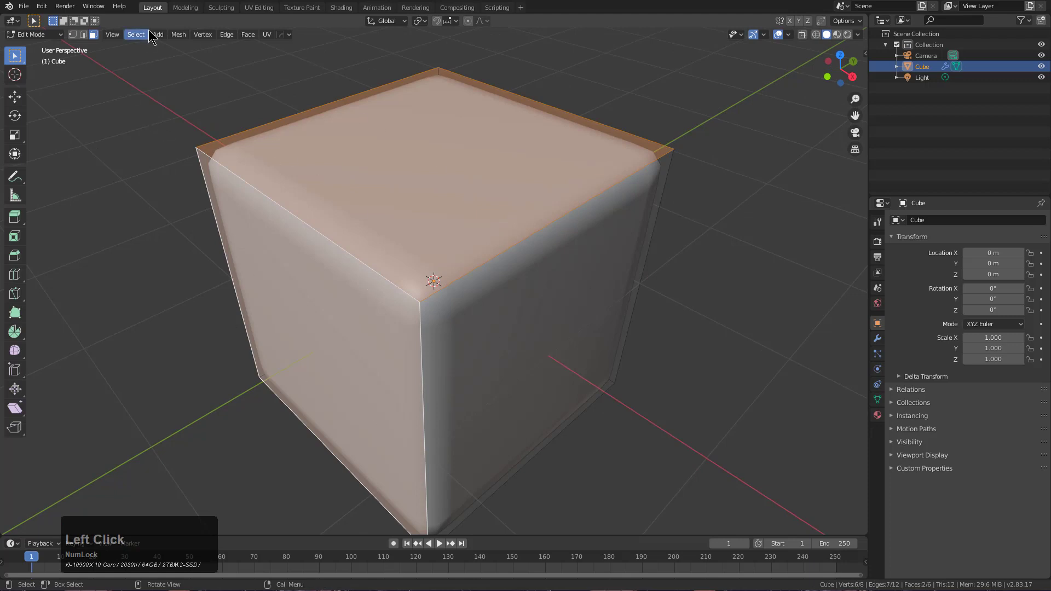
pyautogui.click(136, 34)
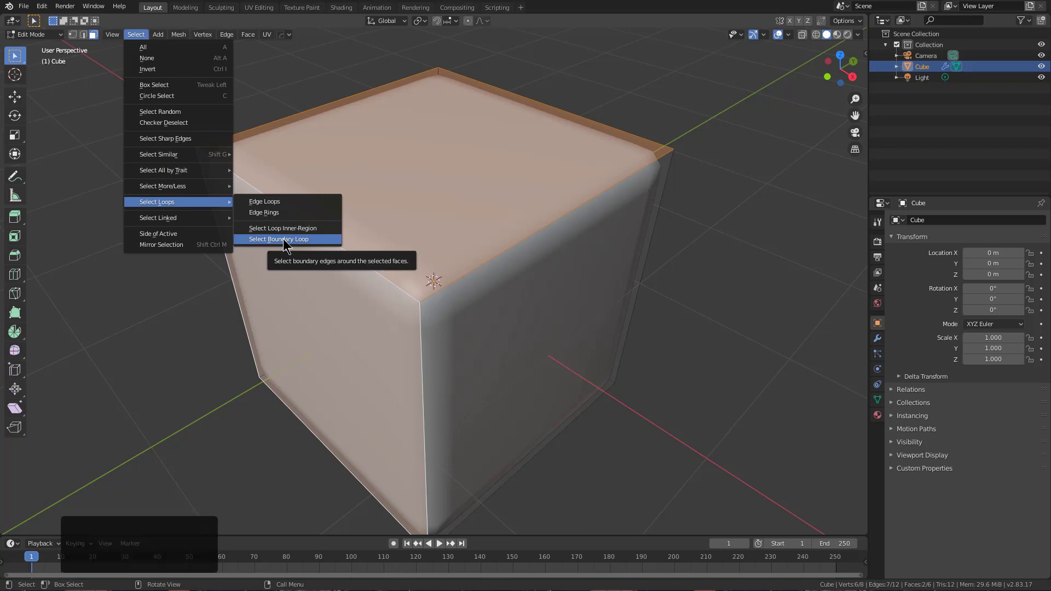
pyautogui.rightClick(278, 239)
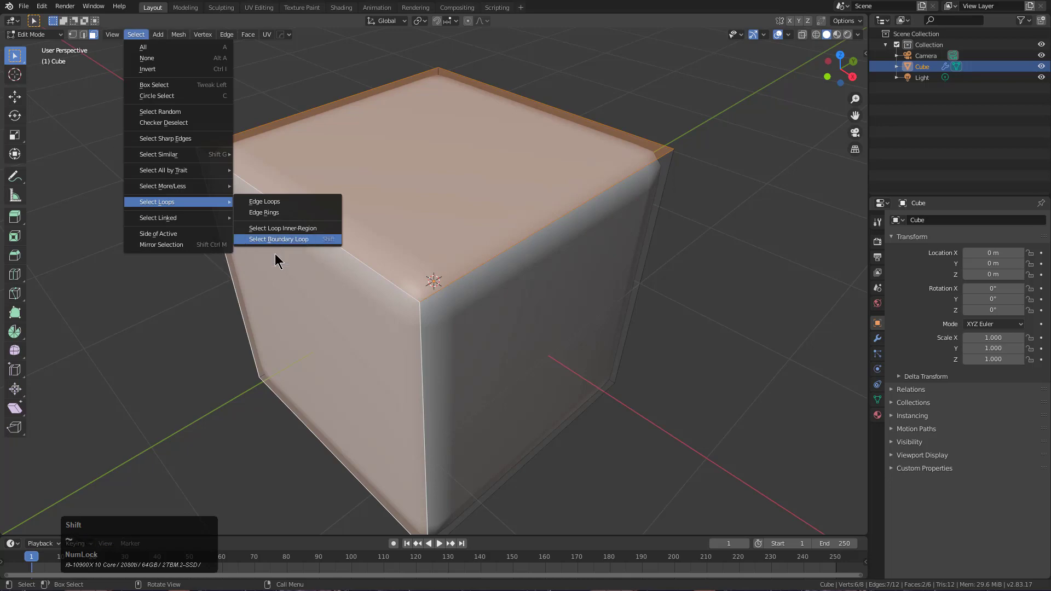
pyautogui.click(278, 238)
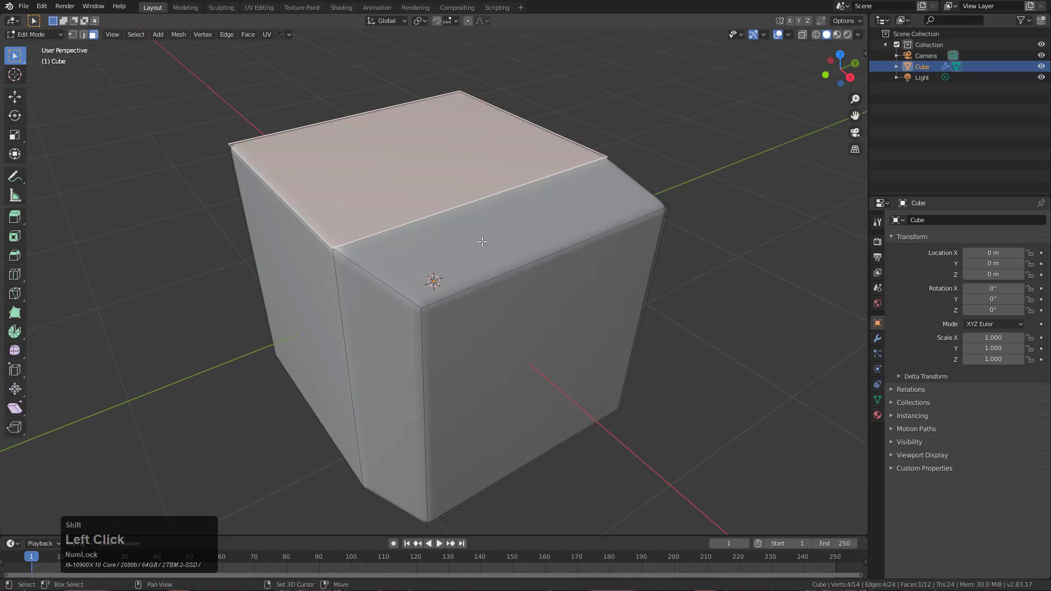
# Toggle the cube through Object Mode and back into Edit Mode, viewed from above
pyautogui.moveTo(482, 241); pyautogui.dragTo(560, 276)
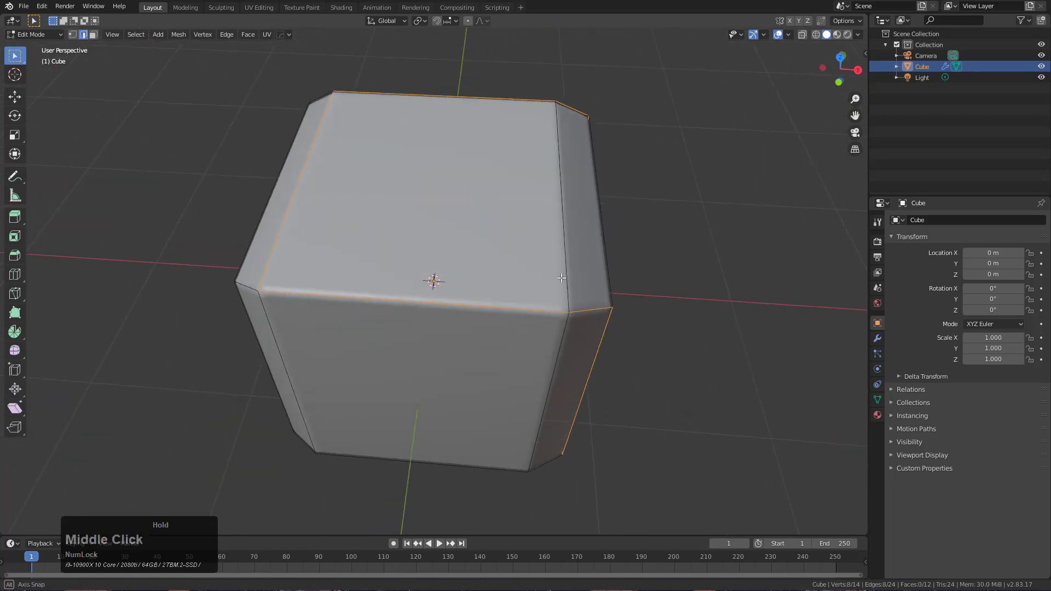
pyautogui.press('Tab')
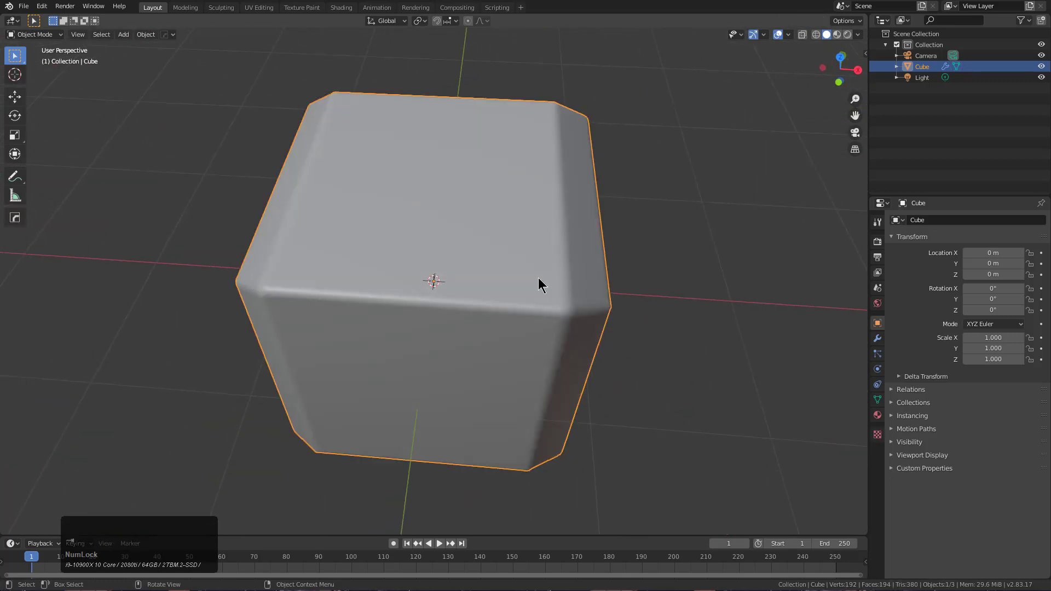
pyautogui.press('Tab')
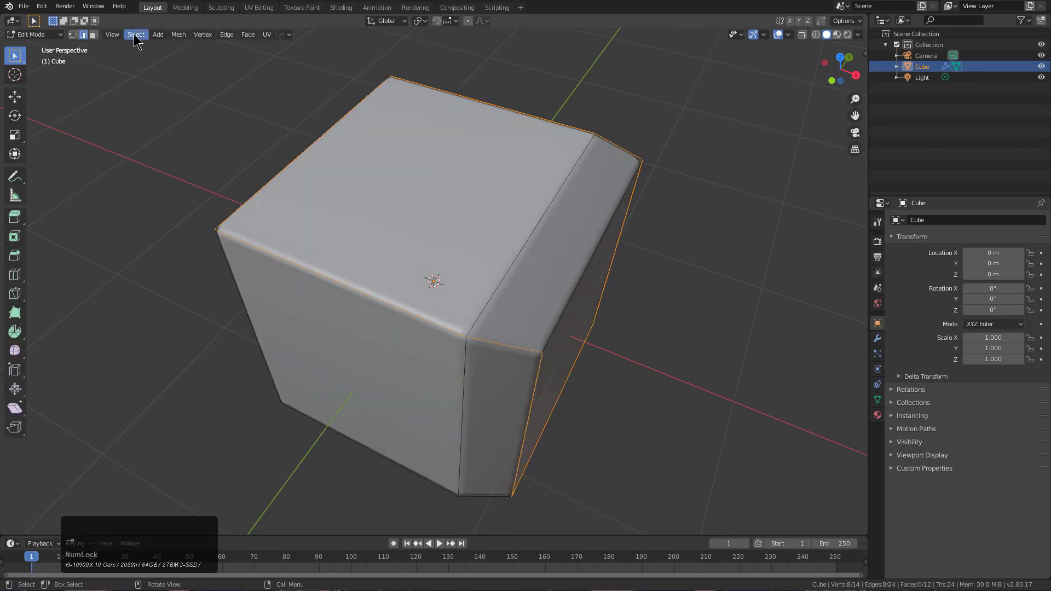
# Start Hard Ops Adjust Bevel on the cube: 3 segments, width 0.056, 30° angle
pyautogui.click(135, 34)
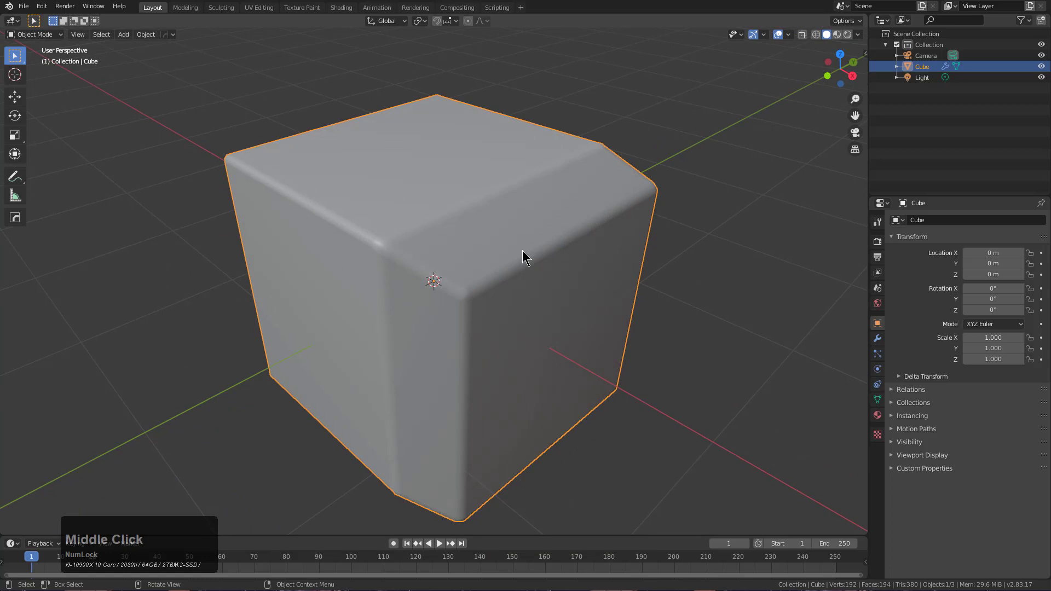
pyautogui.click(516, 257)
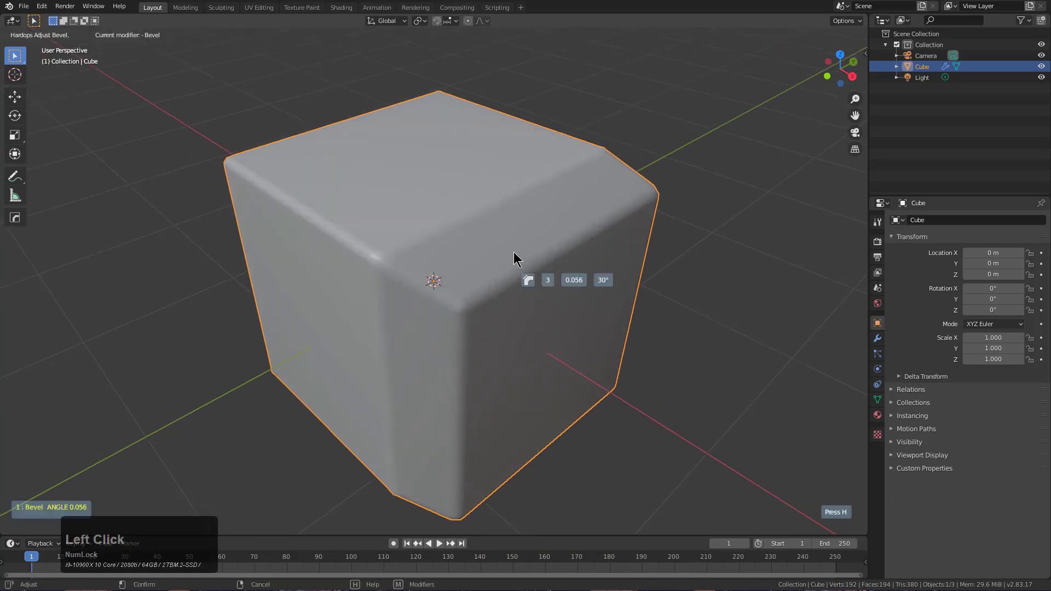